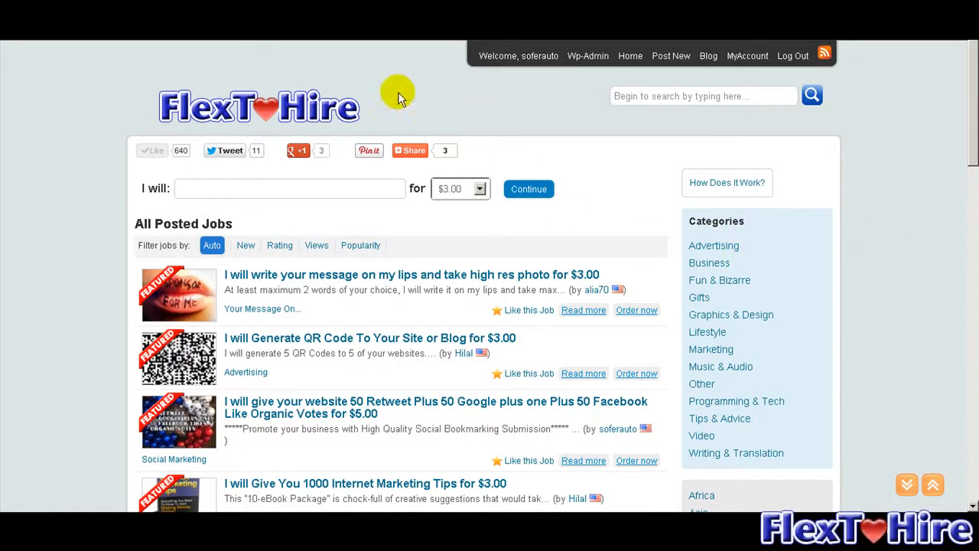
{"action": "mouse_move", "coordinate": [380, 107]}
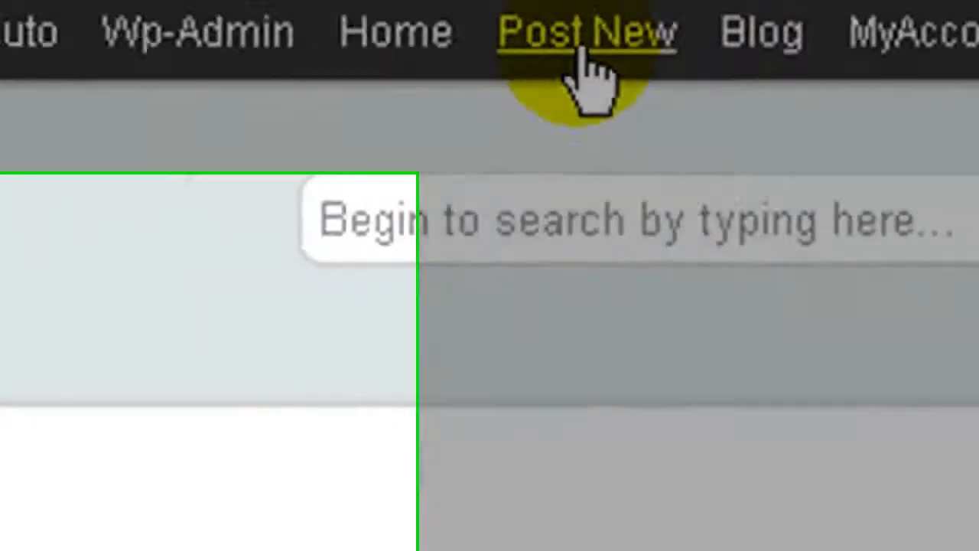
Start a new job post and scroll the form down to its delivery fields.
{"action": "left_click", "coordinate": [589, 31]}
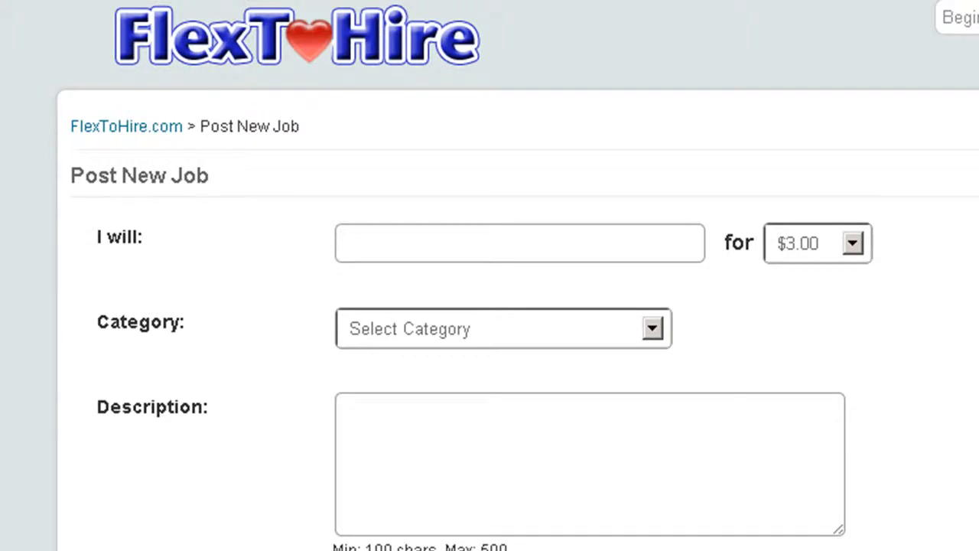
{"action": "scroll", "scroll_direction": "down", "scroll_amount": 3}
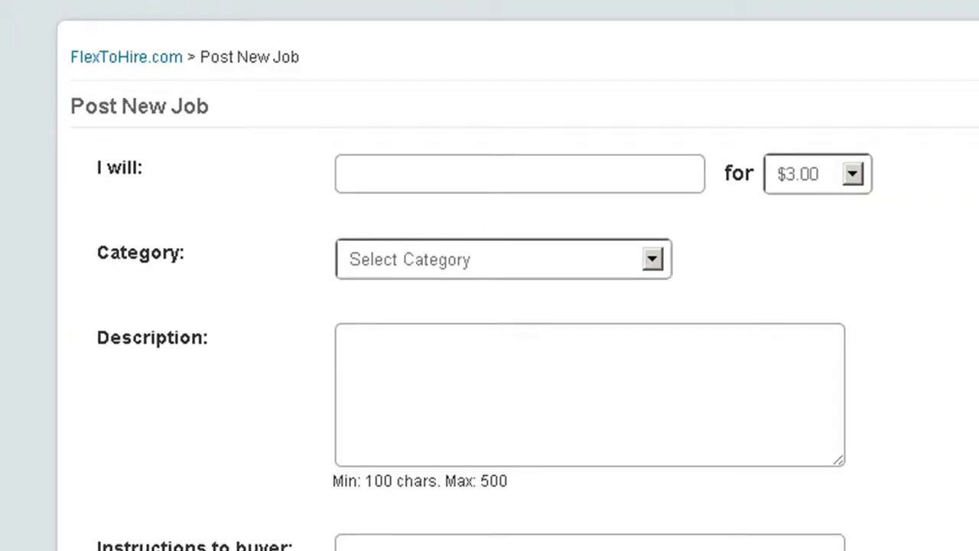
{"action": "scroll", "scroll_direction": "down", "scroll_amount": 3}
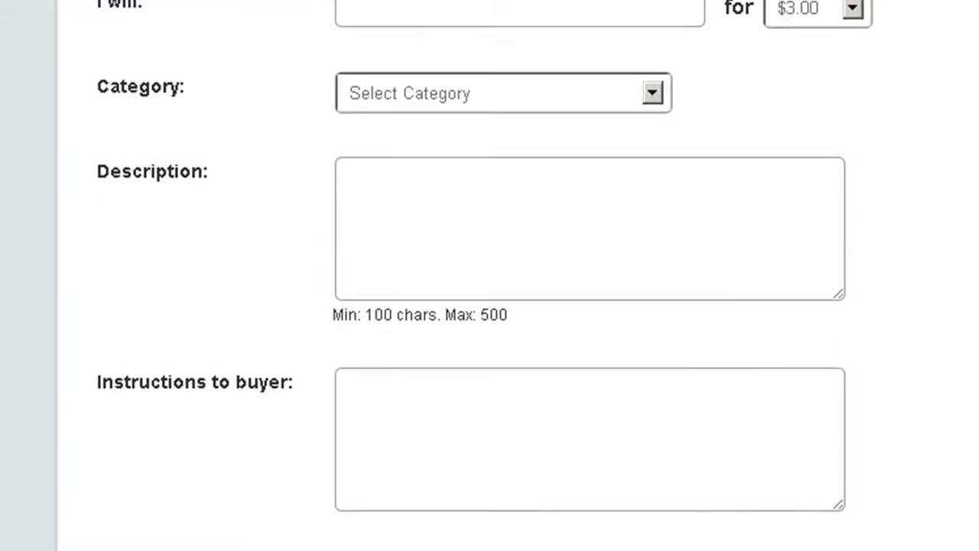
{"action": "scroll", "scroll_direction": "down", "scroll_amount": 3}
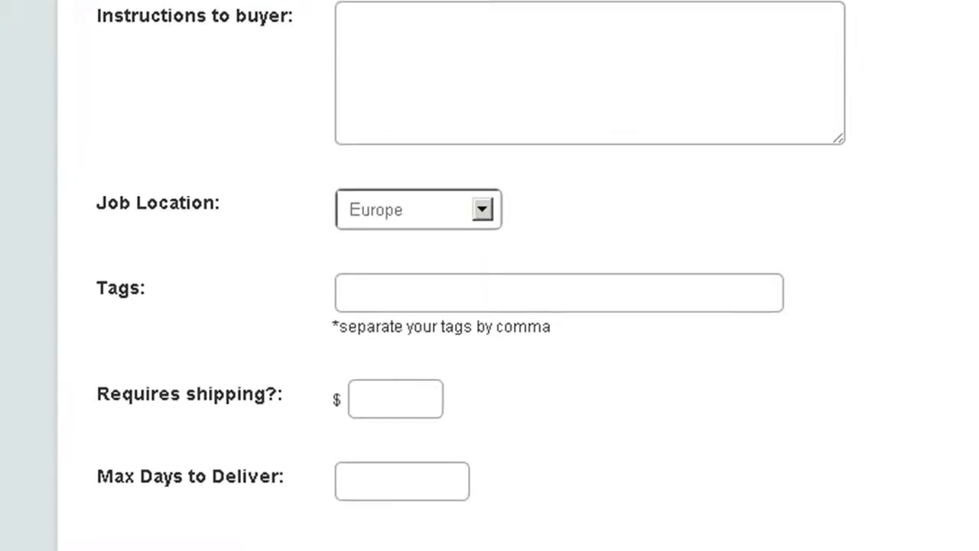
{"action": "scroll", "scroll_direction": "down", "scroll_amount": 3}
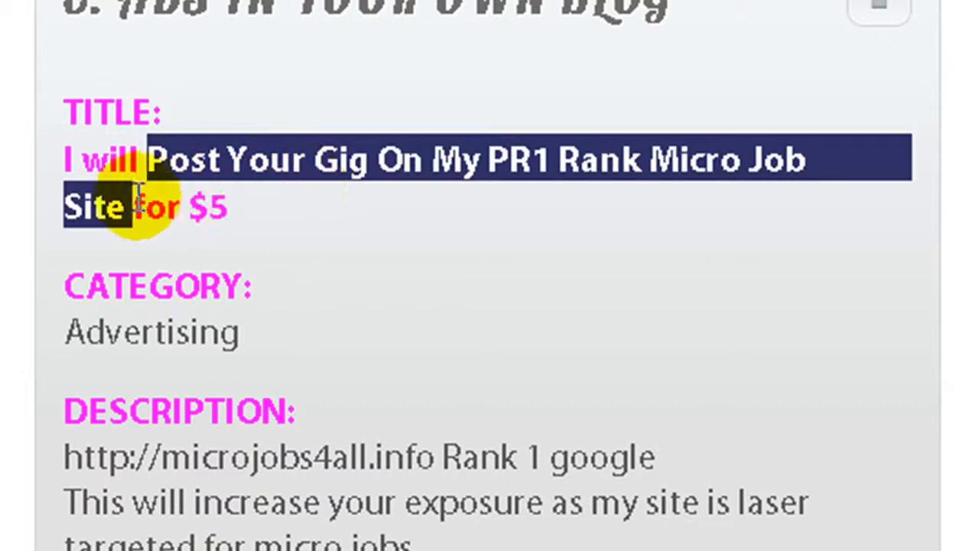
{"action": "right_click", "coordinate": [92, 207]}
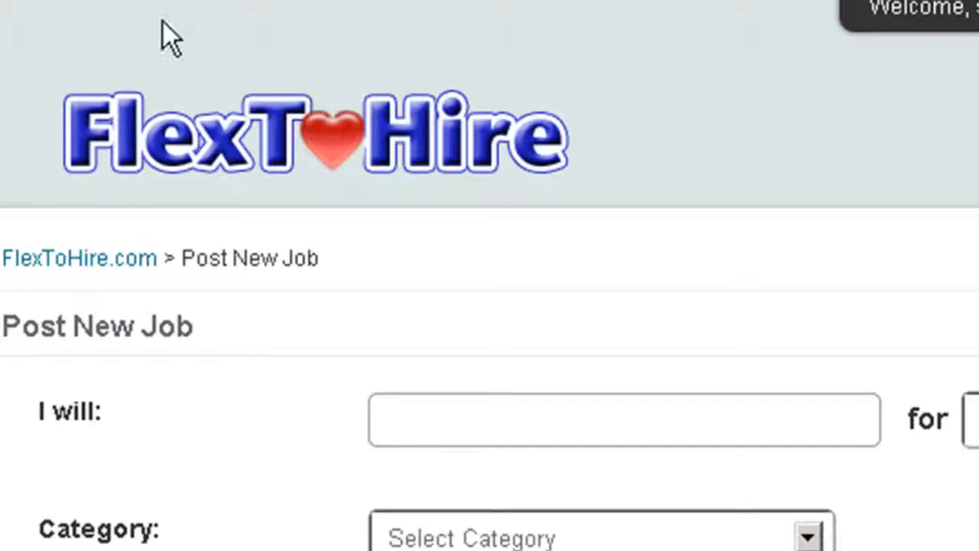
Paste title 'Post Your Gig On My PR1 Rank Micro Job Site', price $10.00, category Banner Advertising.
{"action": "right_click", "coordinate": [623, 420]}
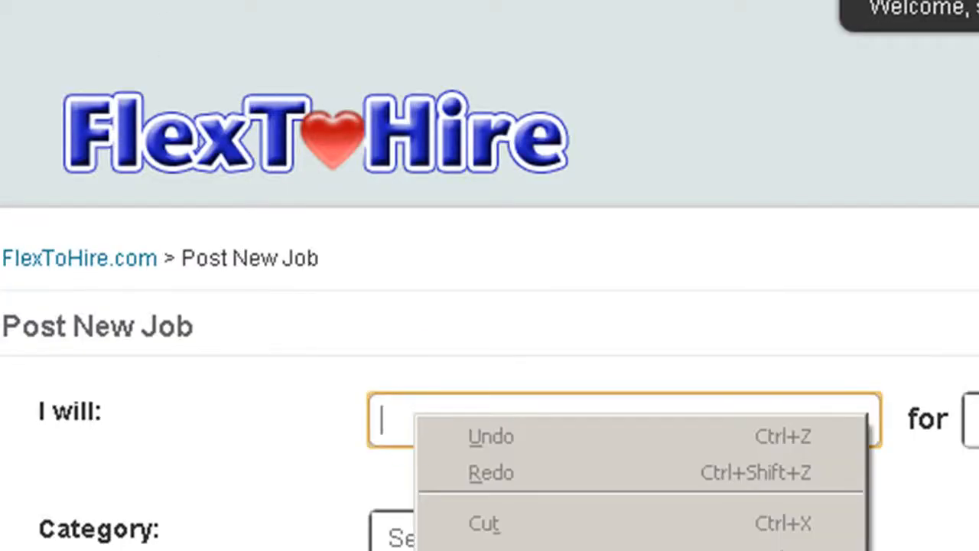
{"action": "type", "text": "Post Your Gig On My PR1 Rank Micro Job Site"}
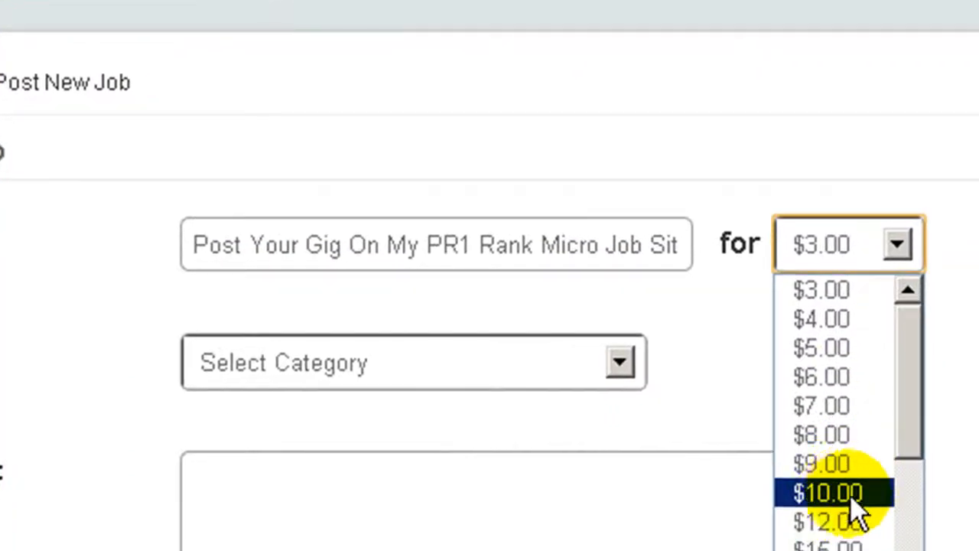
{"action": "left_click", "coordinate": [828, 491]}
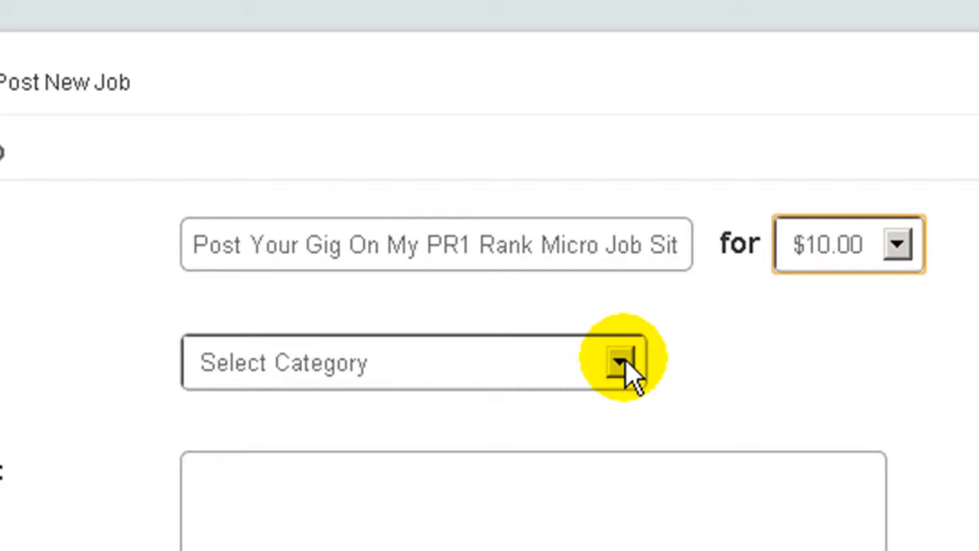
{"action": "left_click", "coordinate": [620, 362]}
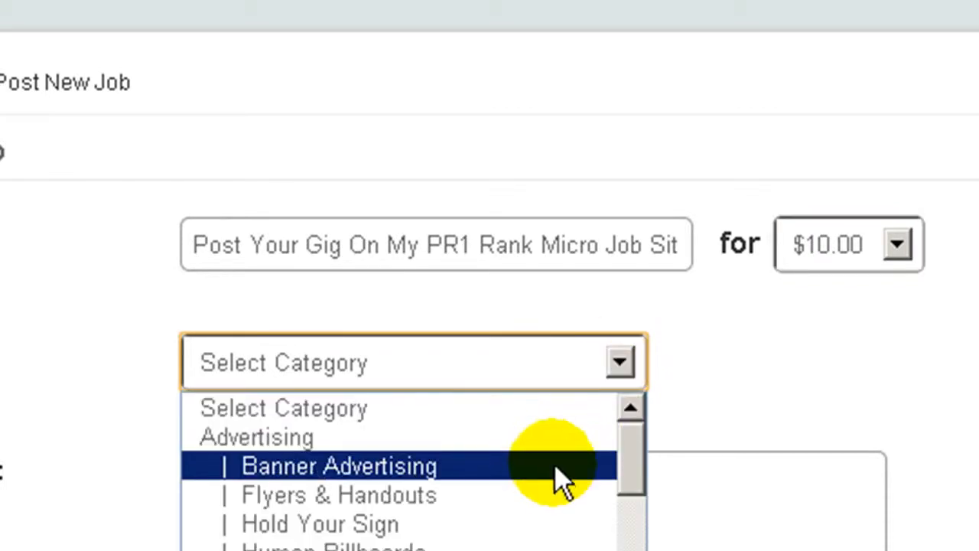
{"action": "left_click", "coordinate": [338, 466]}
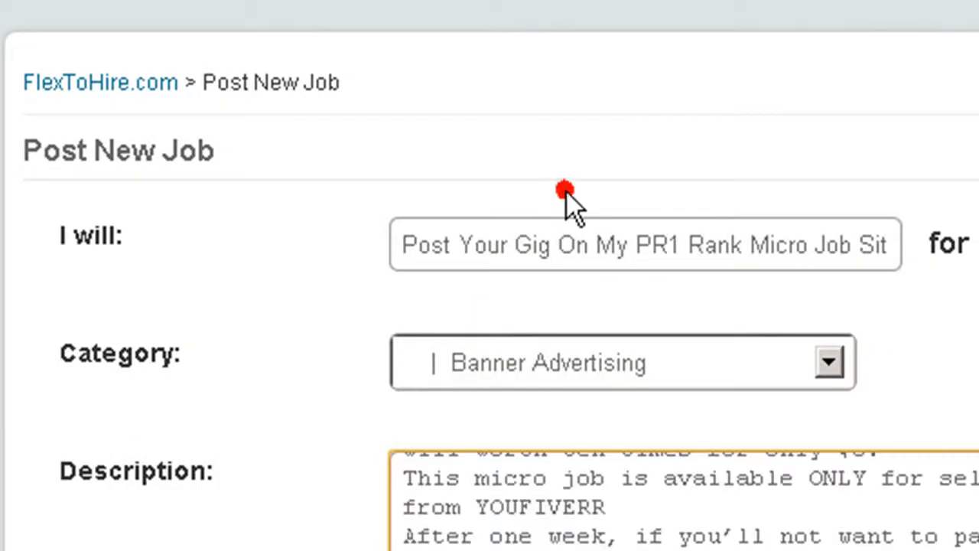
{"action": "mouse_move", "coordinate": [570, 203]}
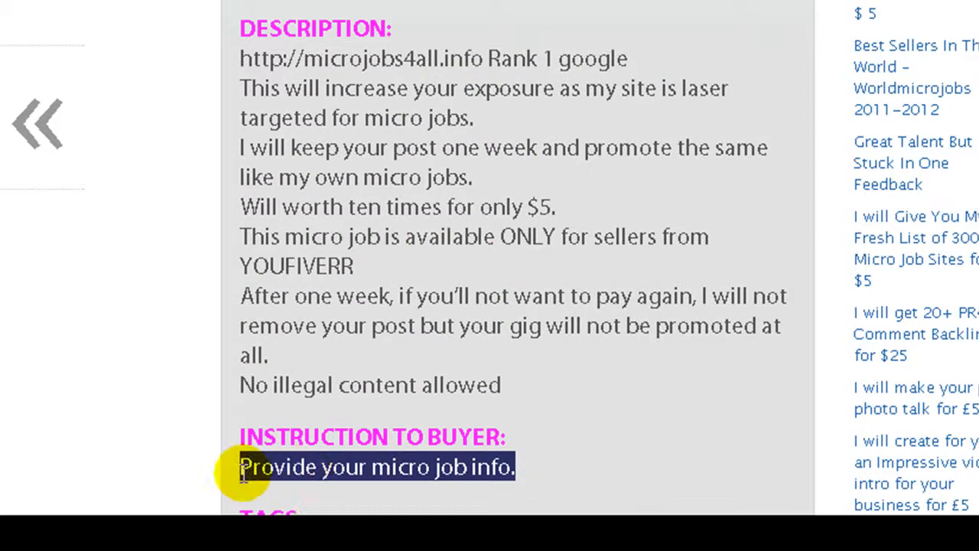
{"action": "mouse_move", "coordinate": [345, 363]}
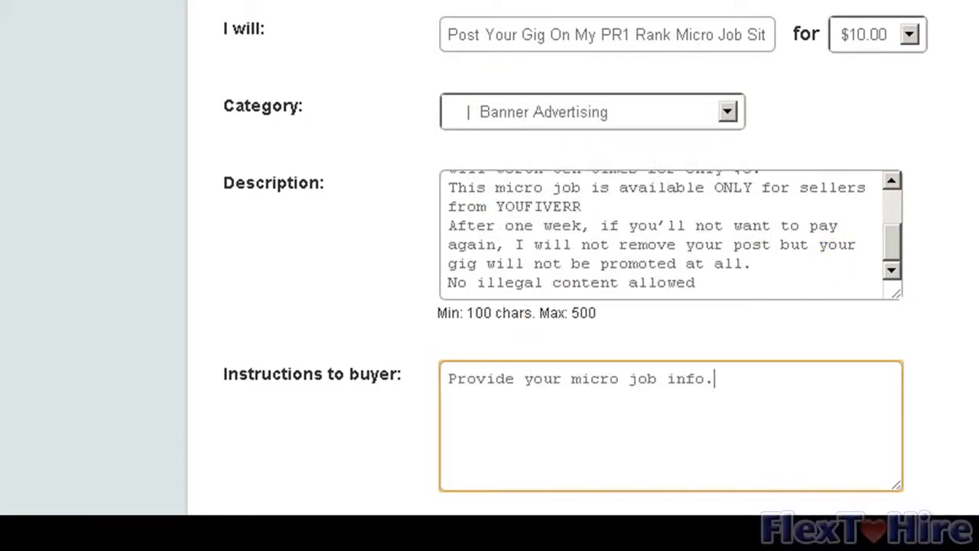
Set the Job Location dropdown to Europe.
{"action": "scroll", "scroll_direction": "down", "scroll_amount": 3}
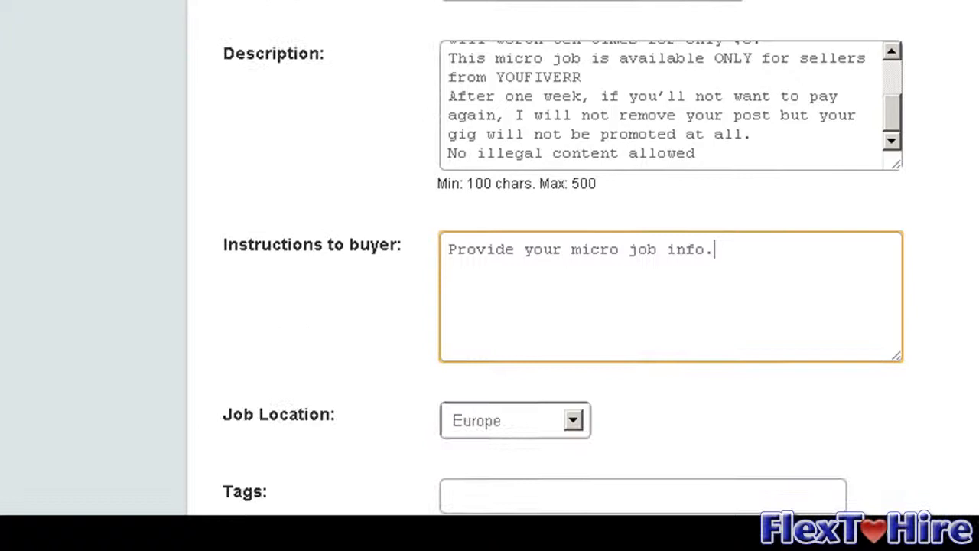
{"action": "scroll", "scroll_direction": "down", "scroll_amount": 3}
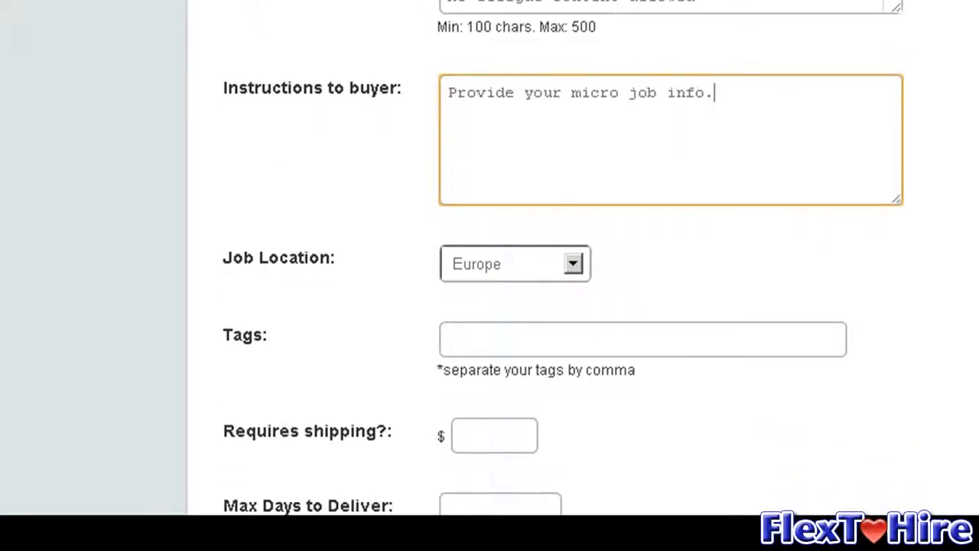
{"action": "mouse_move", "coordinate": [731, 98]}
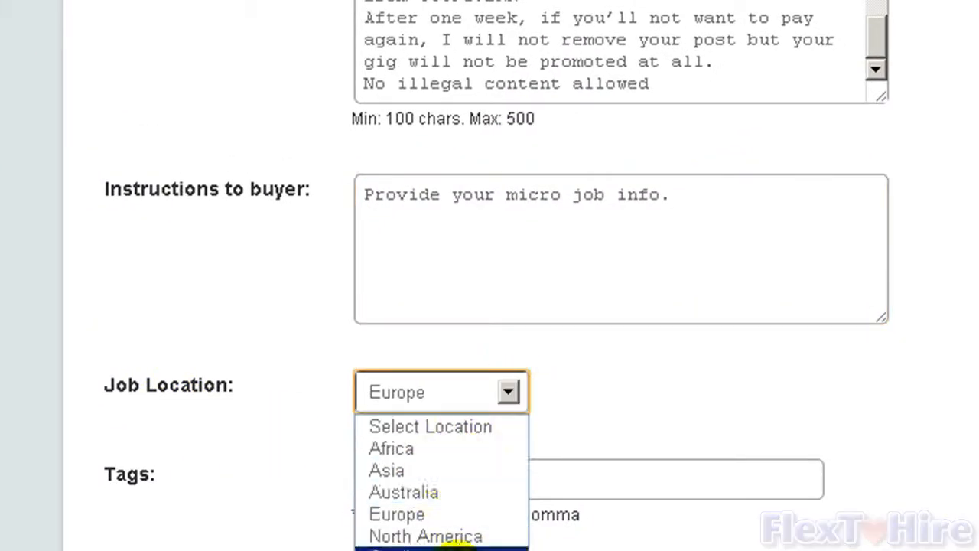
{"action": "mouse_move", "coordinate": [397, 514]}
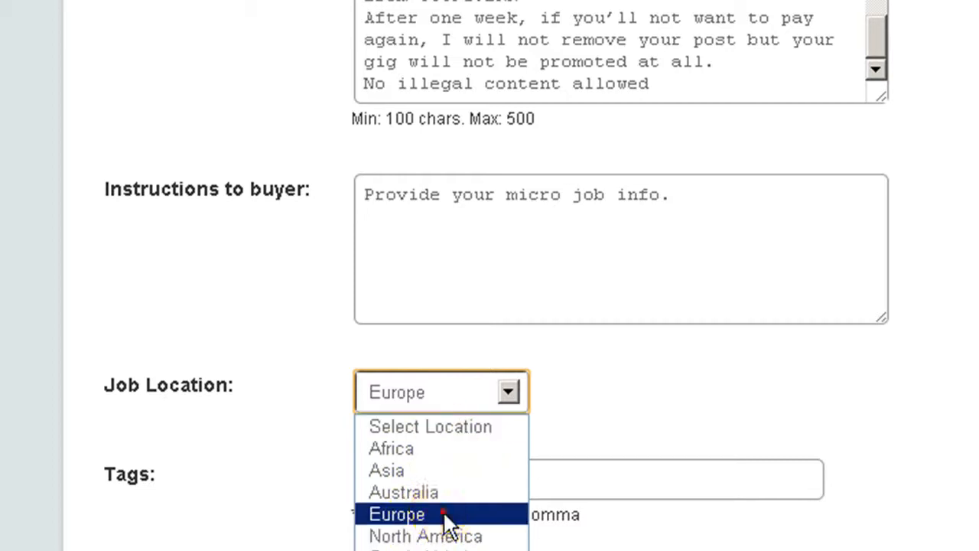
{"action": "left_click", "coordinate": [397, 513]}
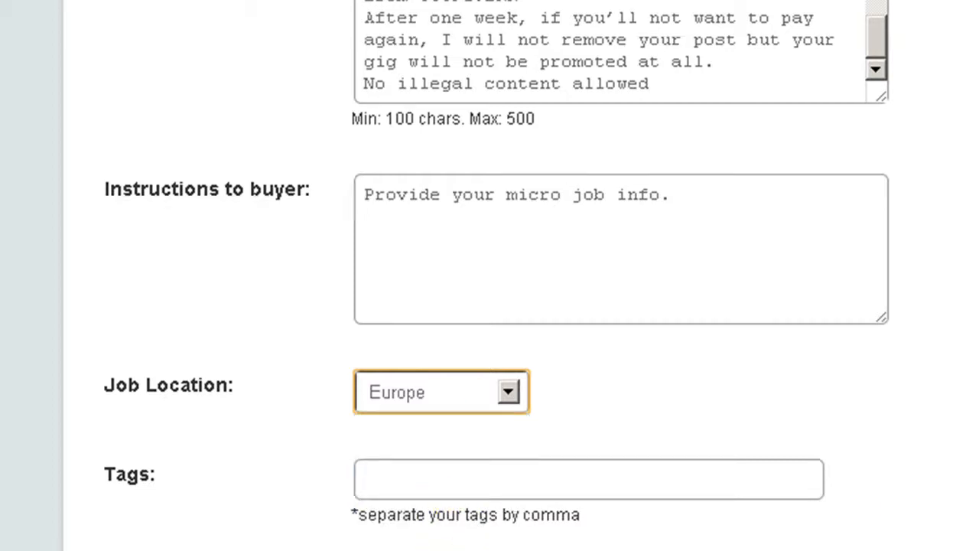
{"action": "scroll", "scroll_direction": "down", "scroll_amount": 3}
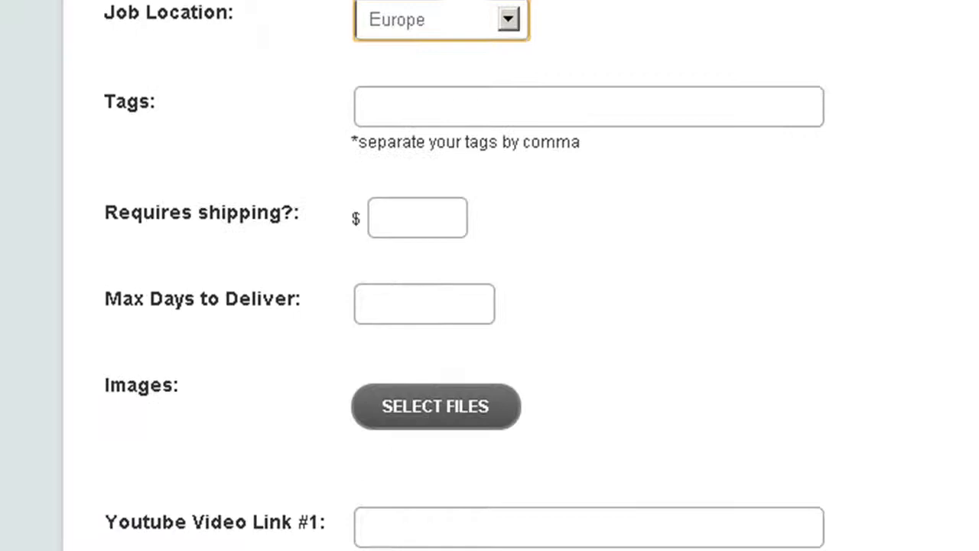
{"action": "scroll", "scroll_direction": "down", "scroll_amount": 3}
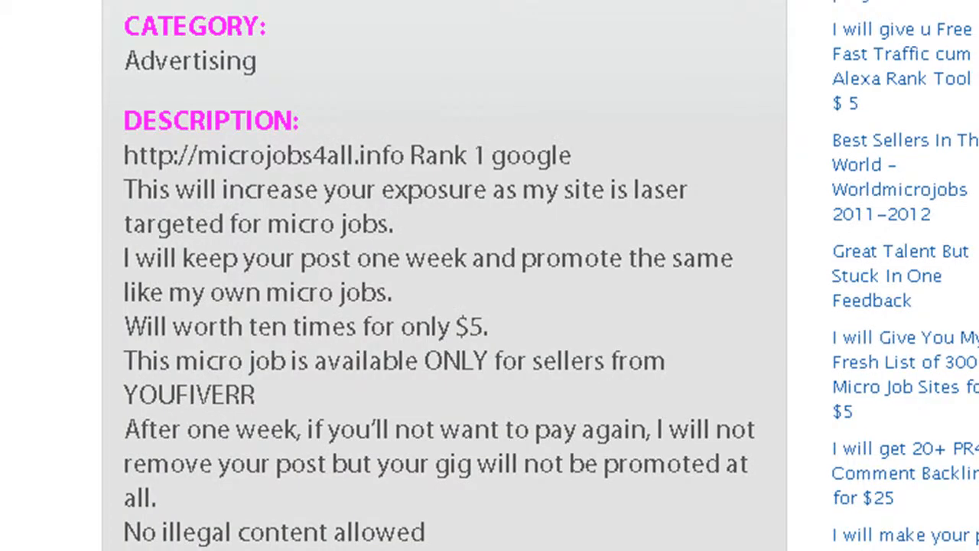
Copy the tags ad, ads, gig advertising, micro job marketing, quest posting, work promotion from the listing.
{"action": "scroll", "scroll_direction": "down", "scroll_amount": 3}
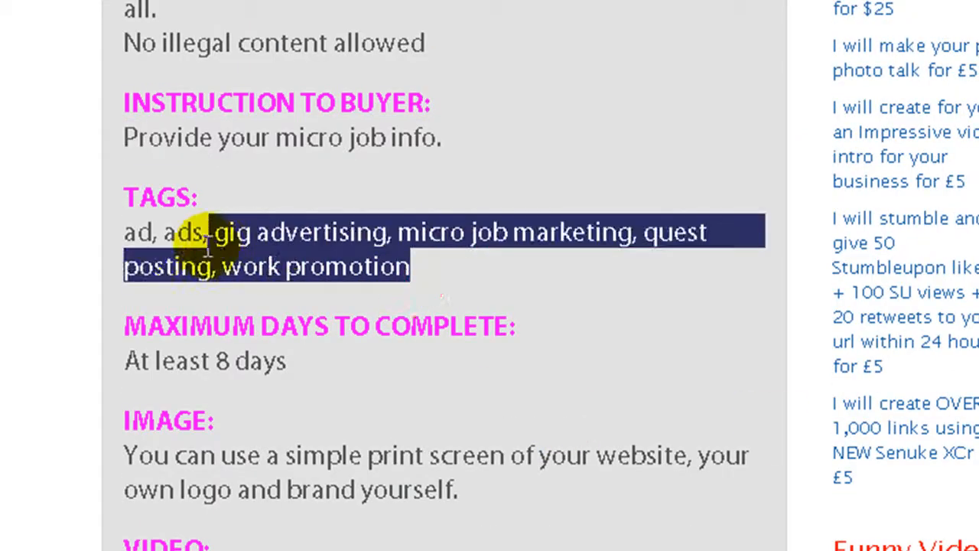
{"action": "right_click", "coordinate": [218, 248]}
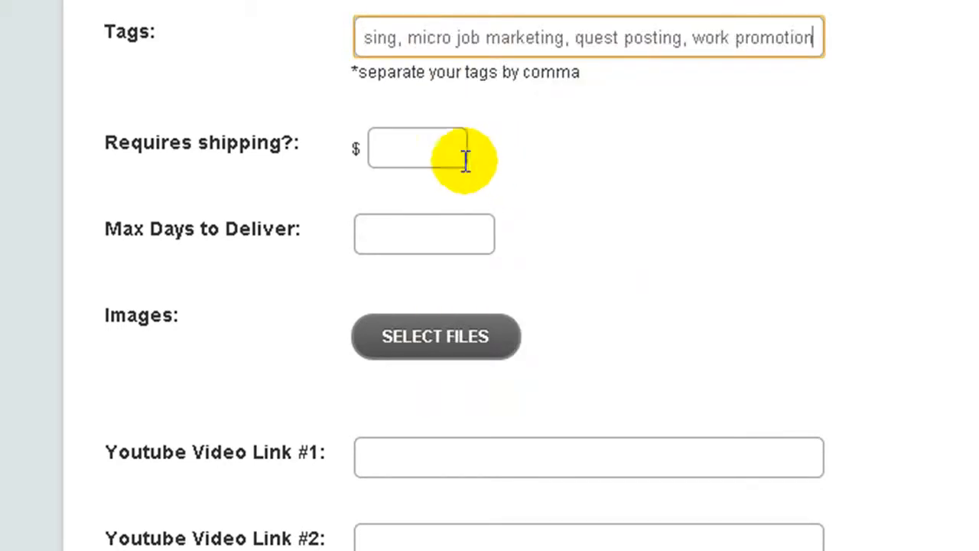
Enter 8 in Max Days to Deliver and scroll further down the form.
{"action": "left_click", "coordinate": [424, 232]}
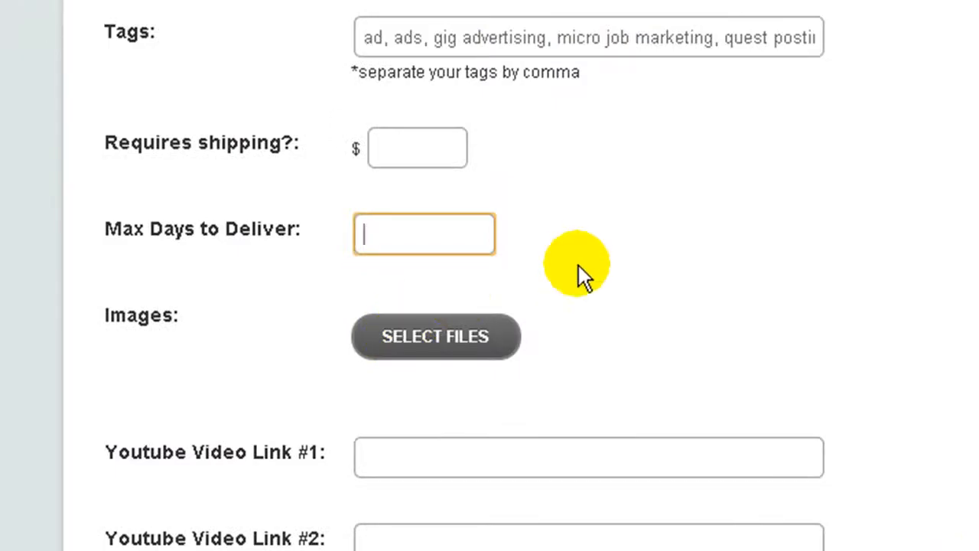
{"action": "type", "text": "8"}
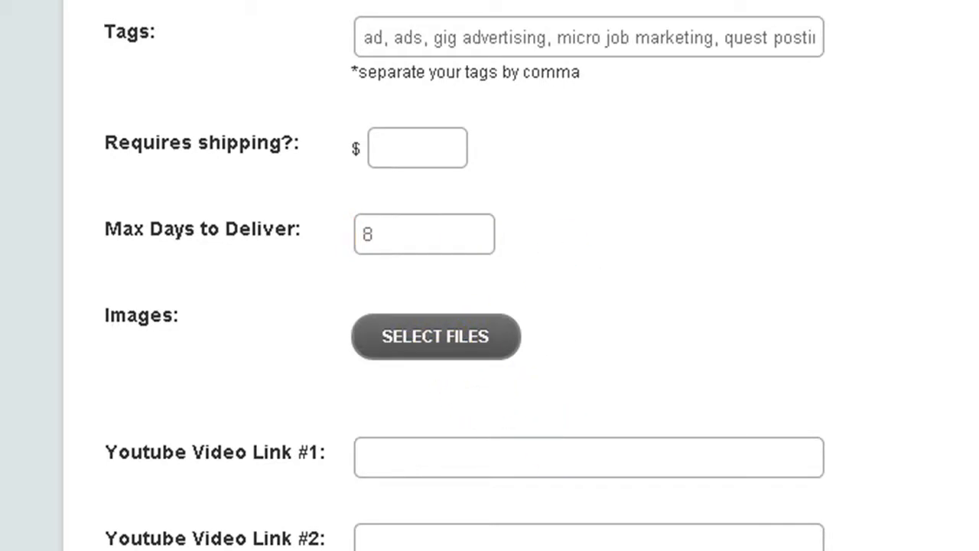
{"action": "scroll", "scroll_direction": "down", "scroll_amount": 3}
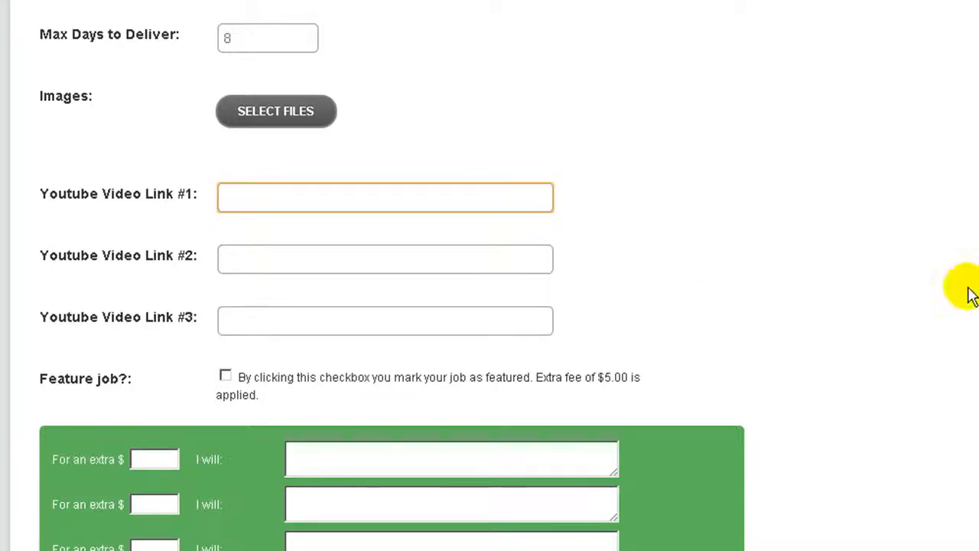
{"action": "scroll", "scroll_direction": "down", "scroll_amount": 3}
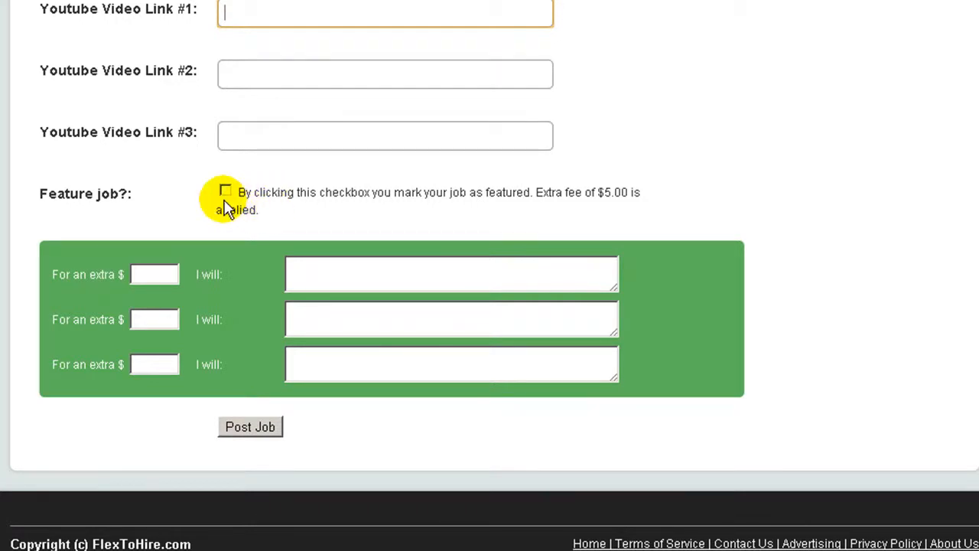
{"action": "left_click", "coordinate": [225, 192]}
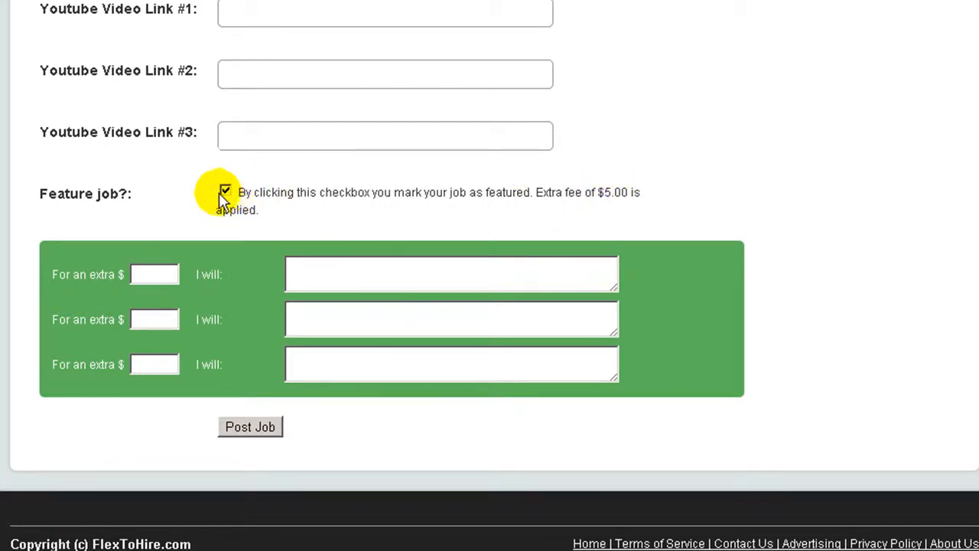
{"action": "left_click", "coordinate": [225, 192]}
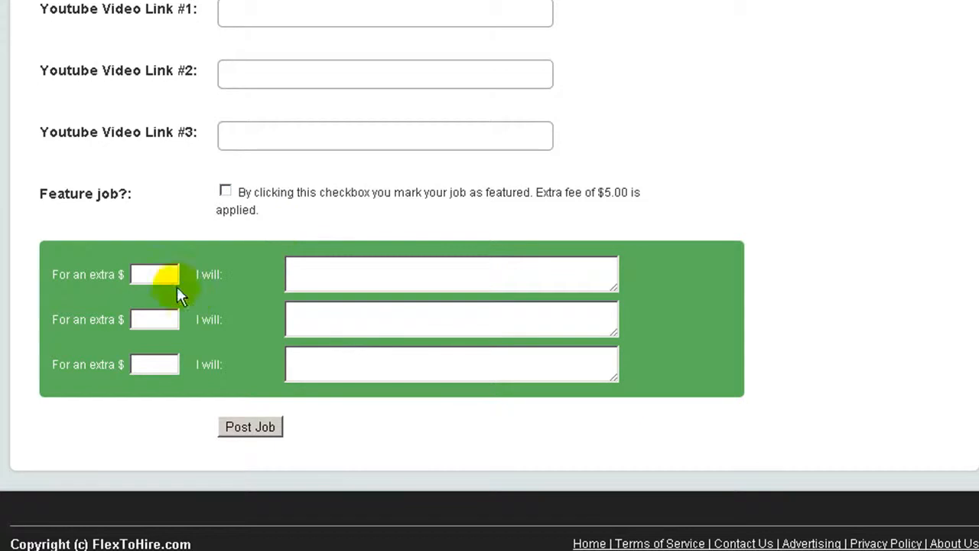
{"action": "left_click", "coordinate": [155, 274]}
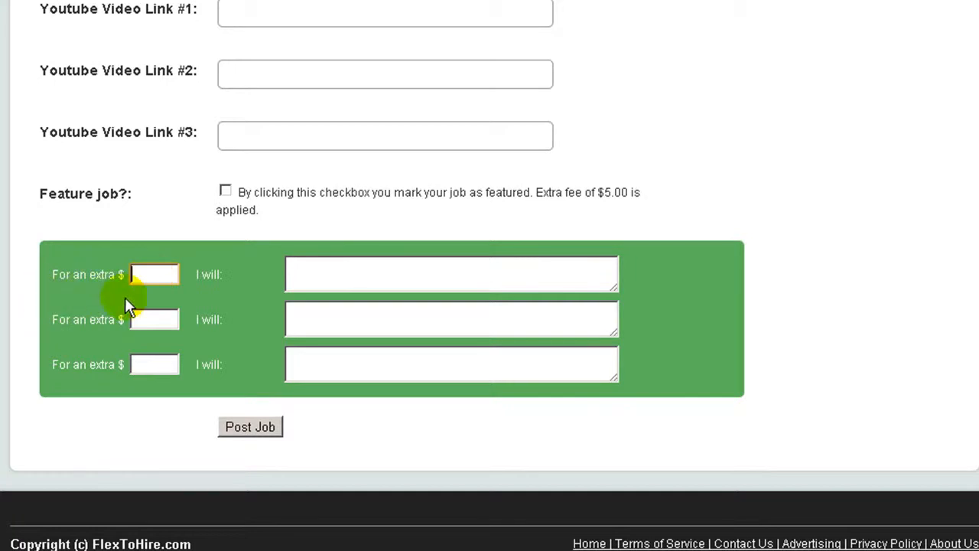
{"action": "left_click", "coordinate": [451, 274]}
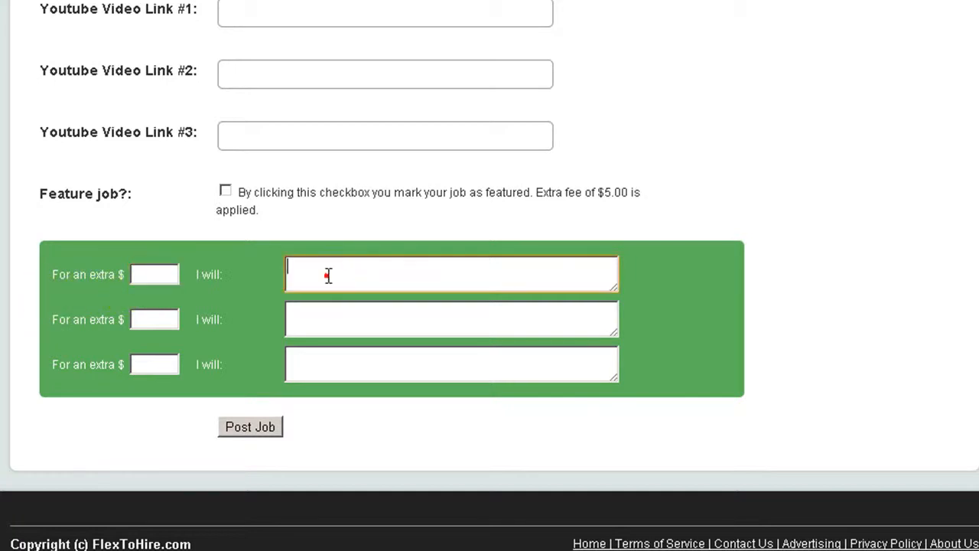
{"action": "mouse_move", "coordinate": [395, 273]}
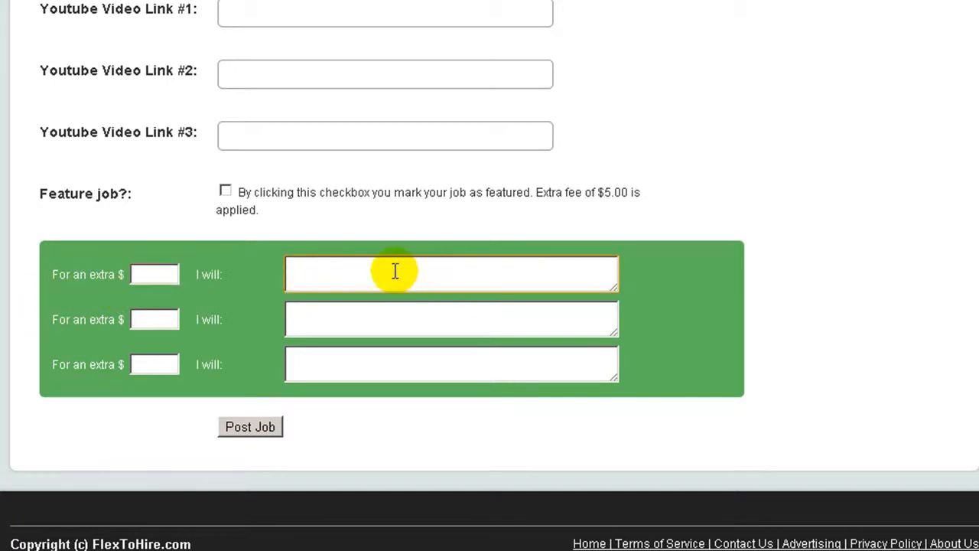
{"action": "mouse_move", "coordinate": [320, 444]}
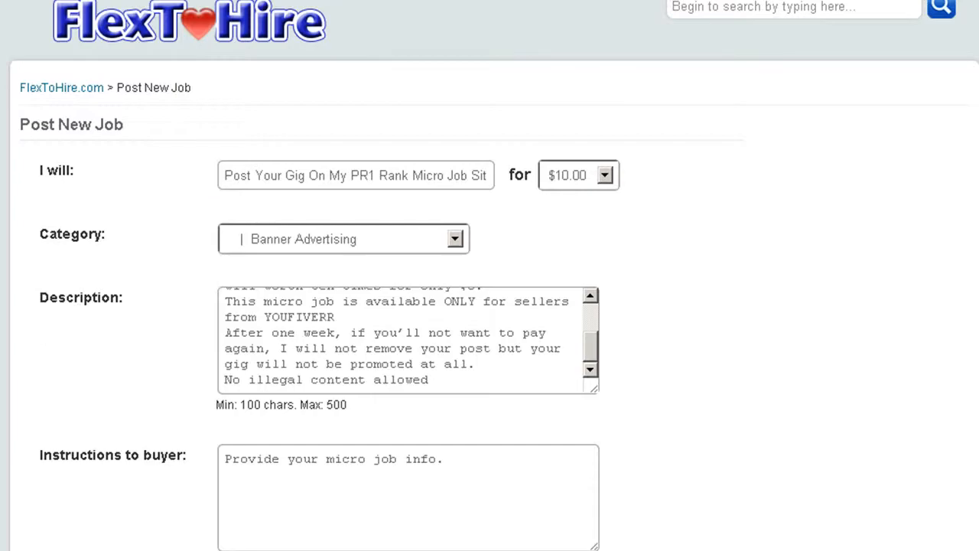
{"action": "mouse_move", "coordinate": [652, 253]}
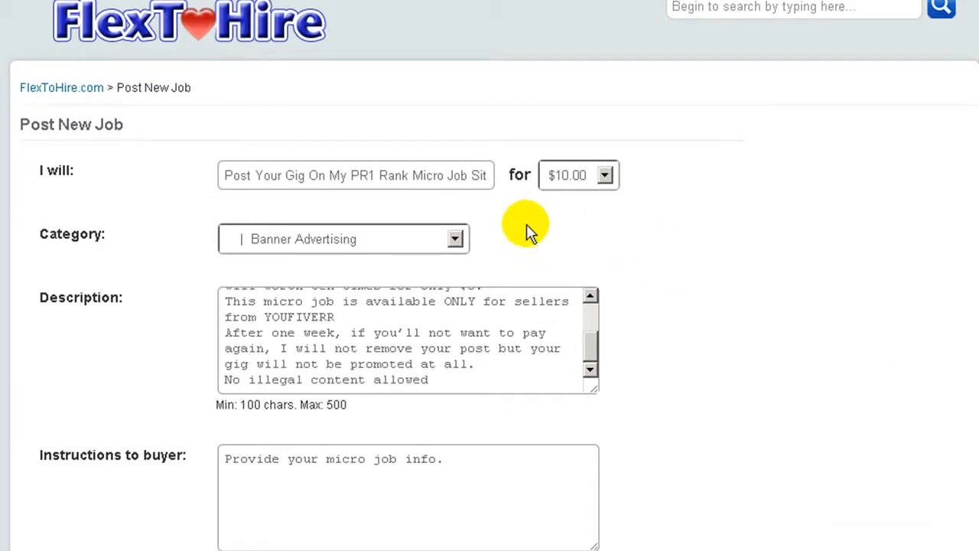
{"action": "mouse_move", "coordinate": [420, 197]}
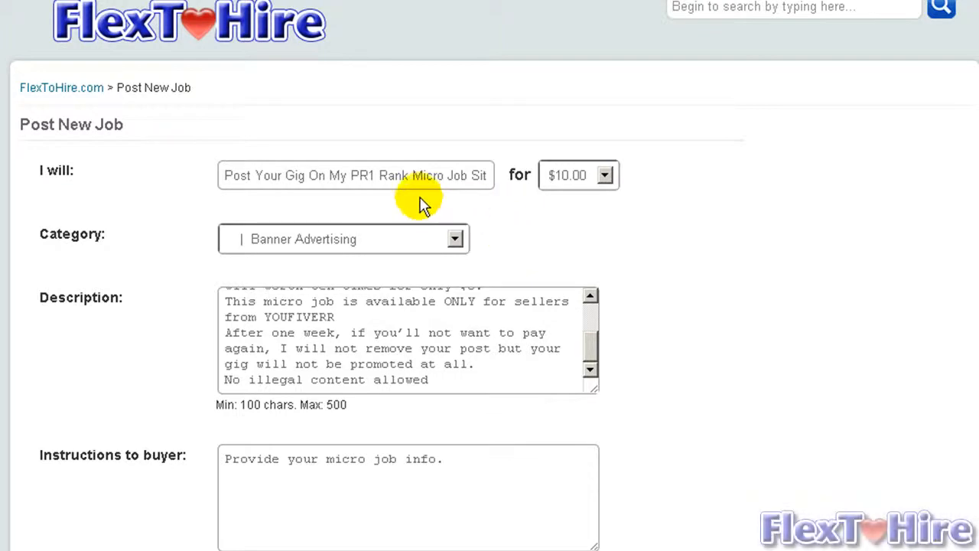